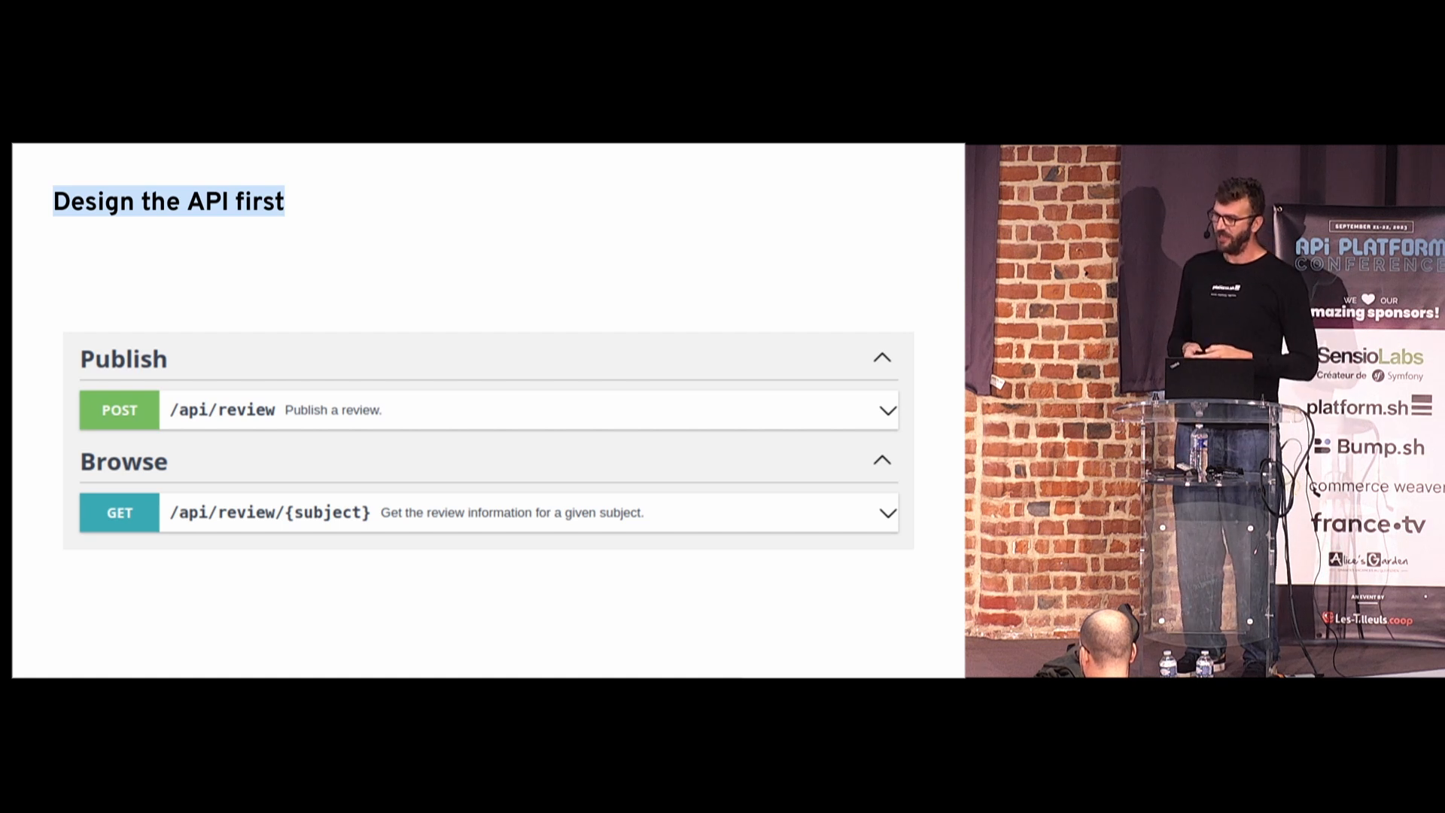
{"action": "left_click", "coordinate": [488, 409]}
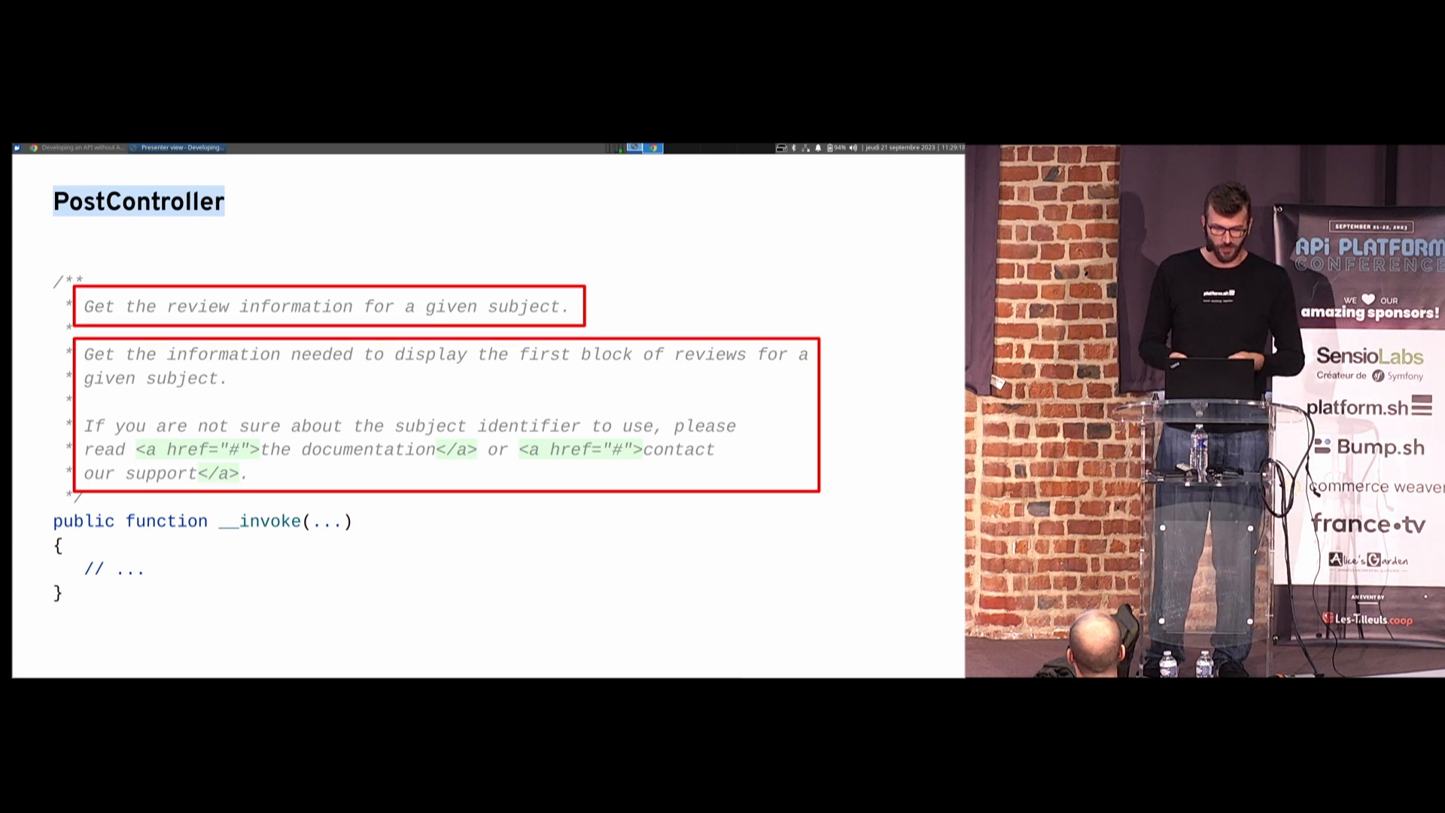
{"action": "key", "text": "Right"}
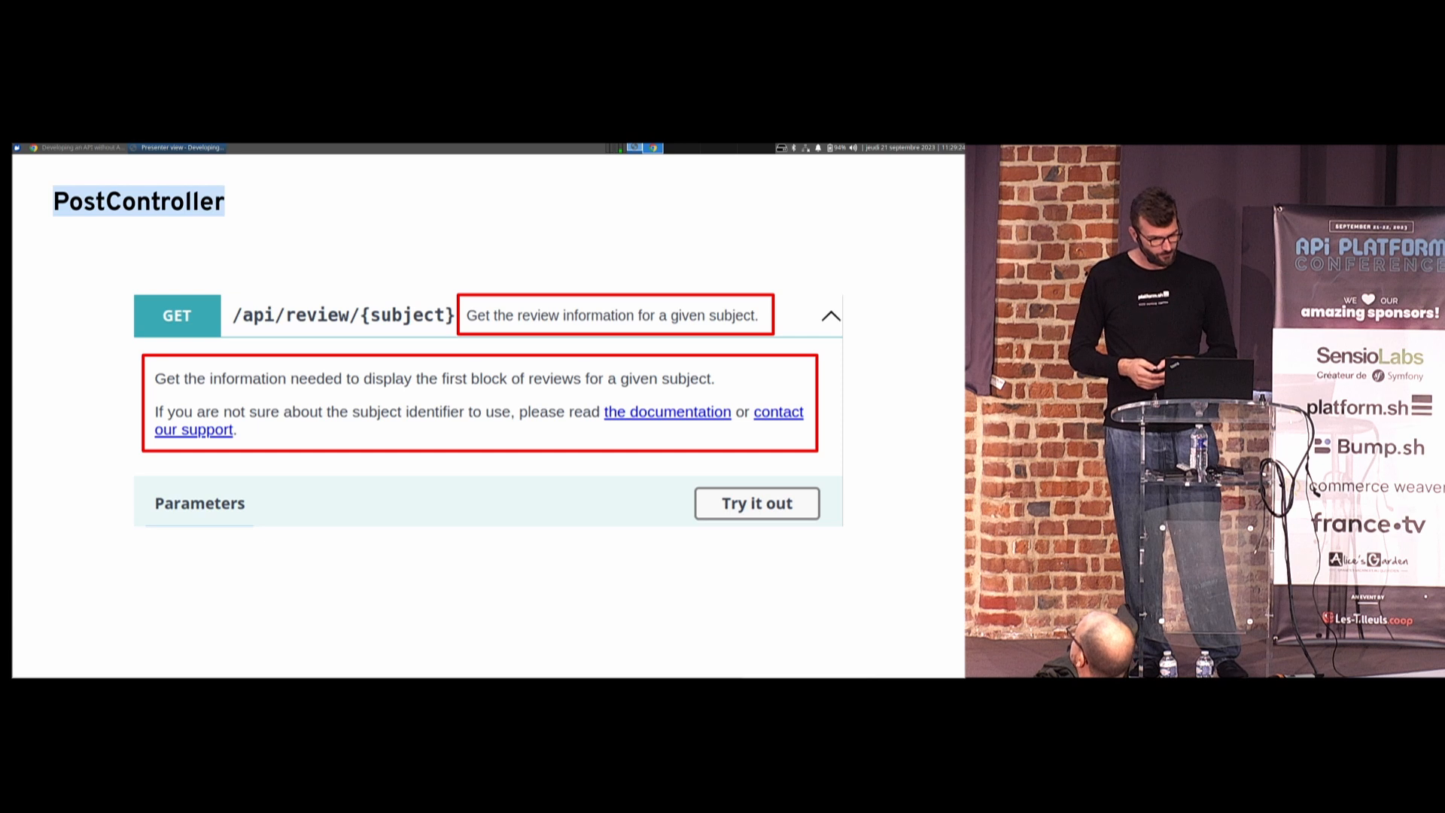
{"action": "key", "text": "Right"}
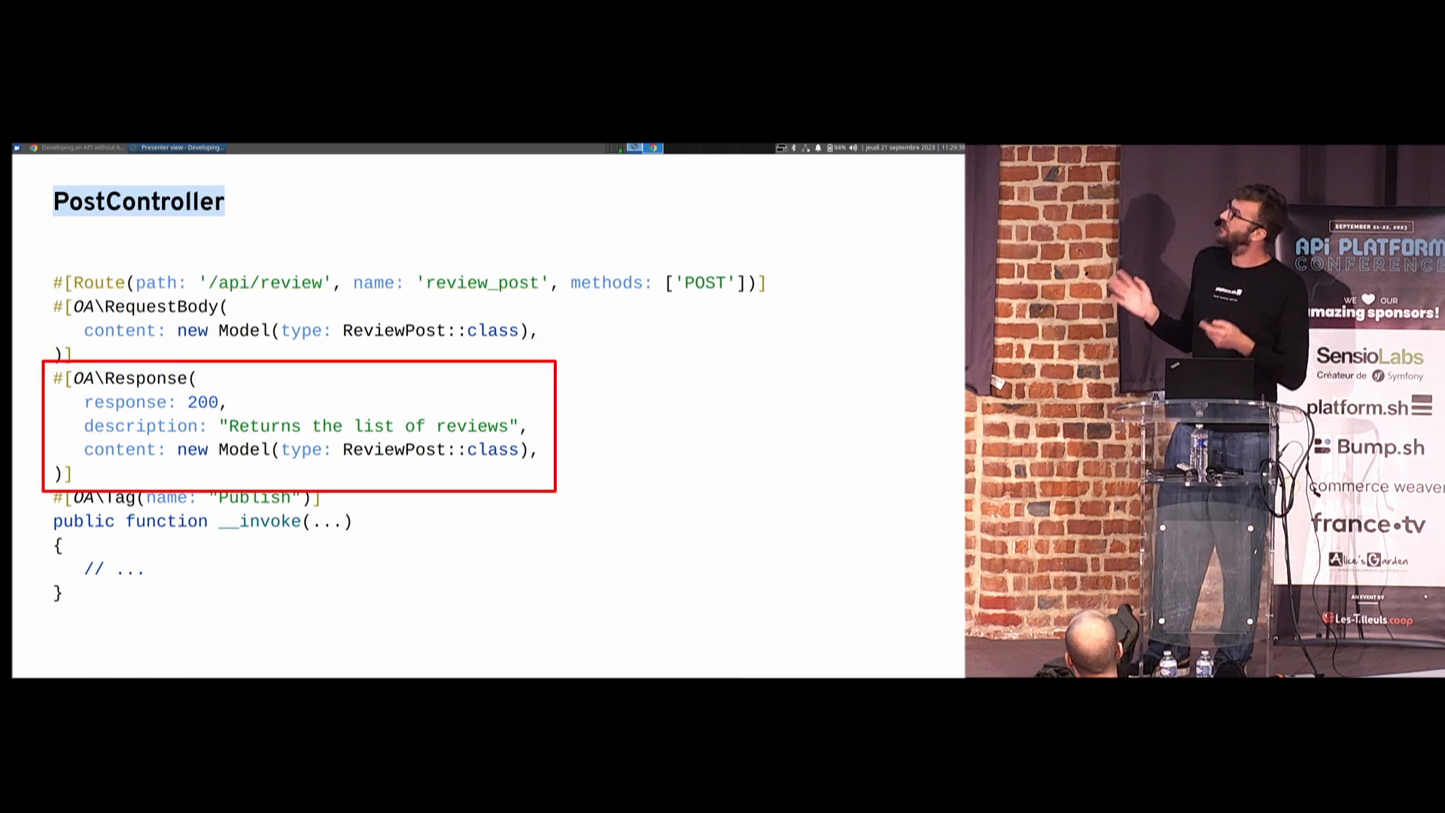
{"action": "key", "text": "Right"}
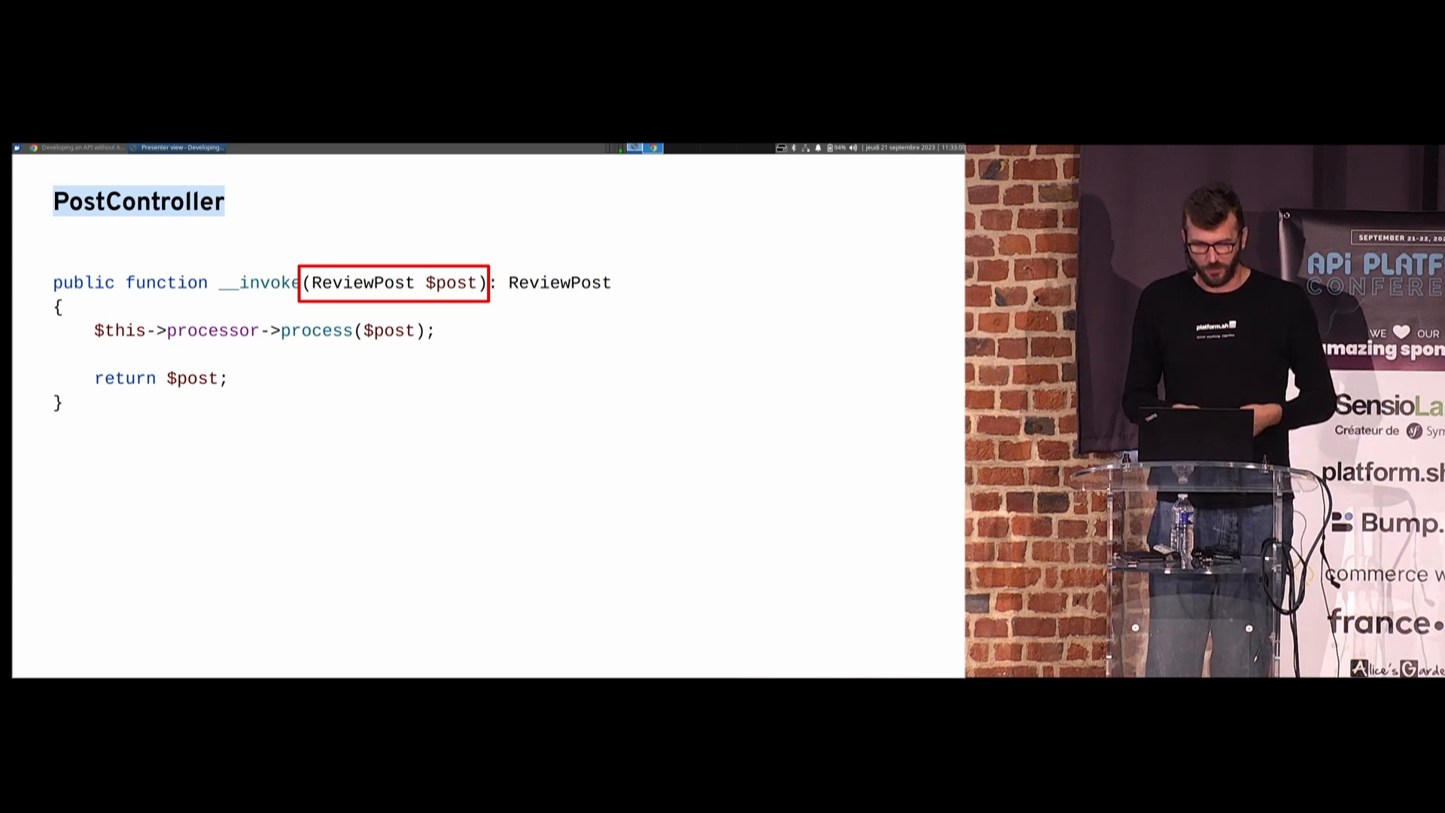
{"action": "key", "text": "Right"}
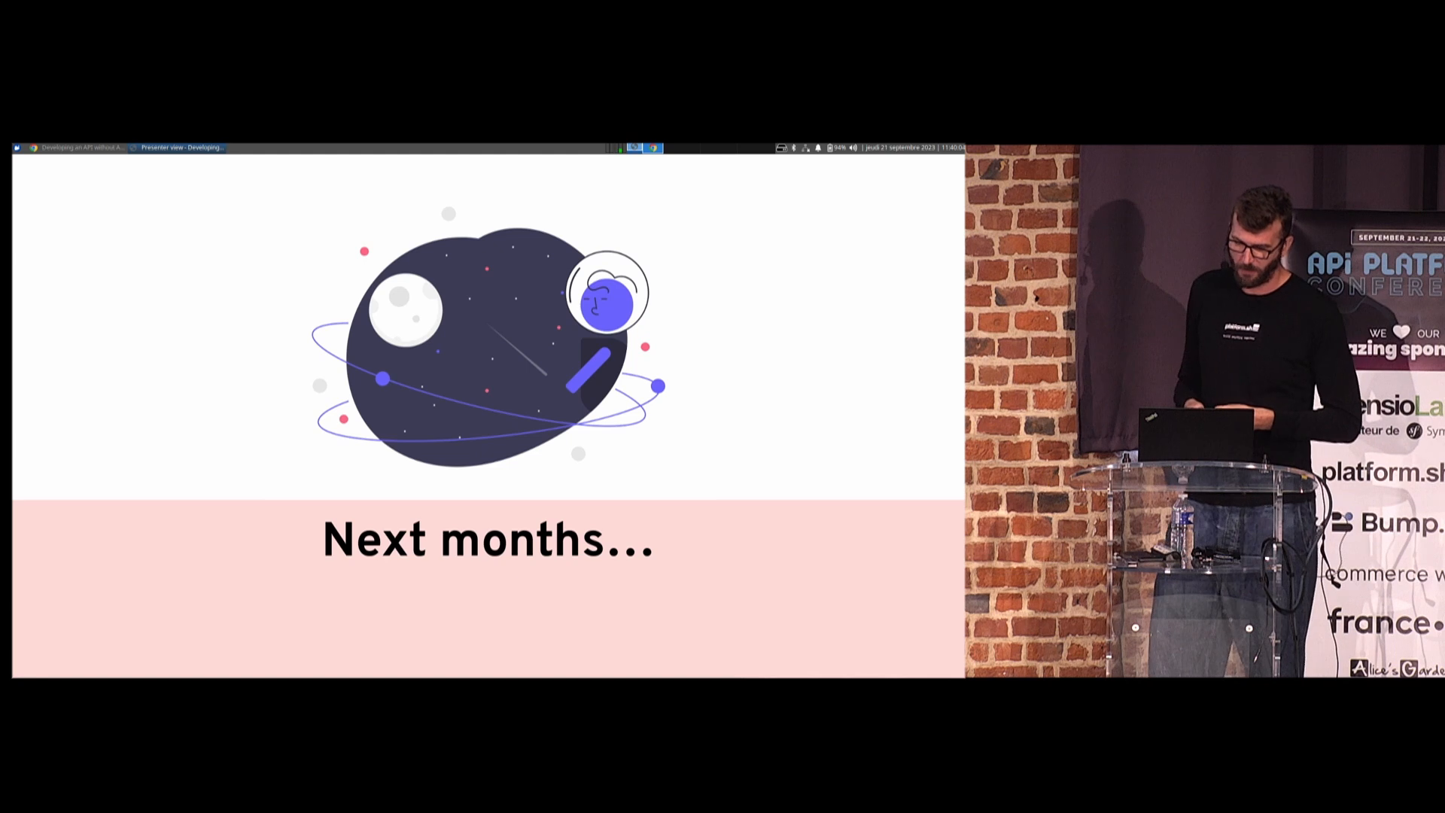
{"action": "key", "text": "Right"}
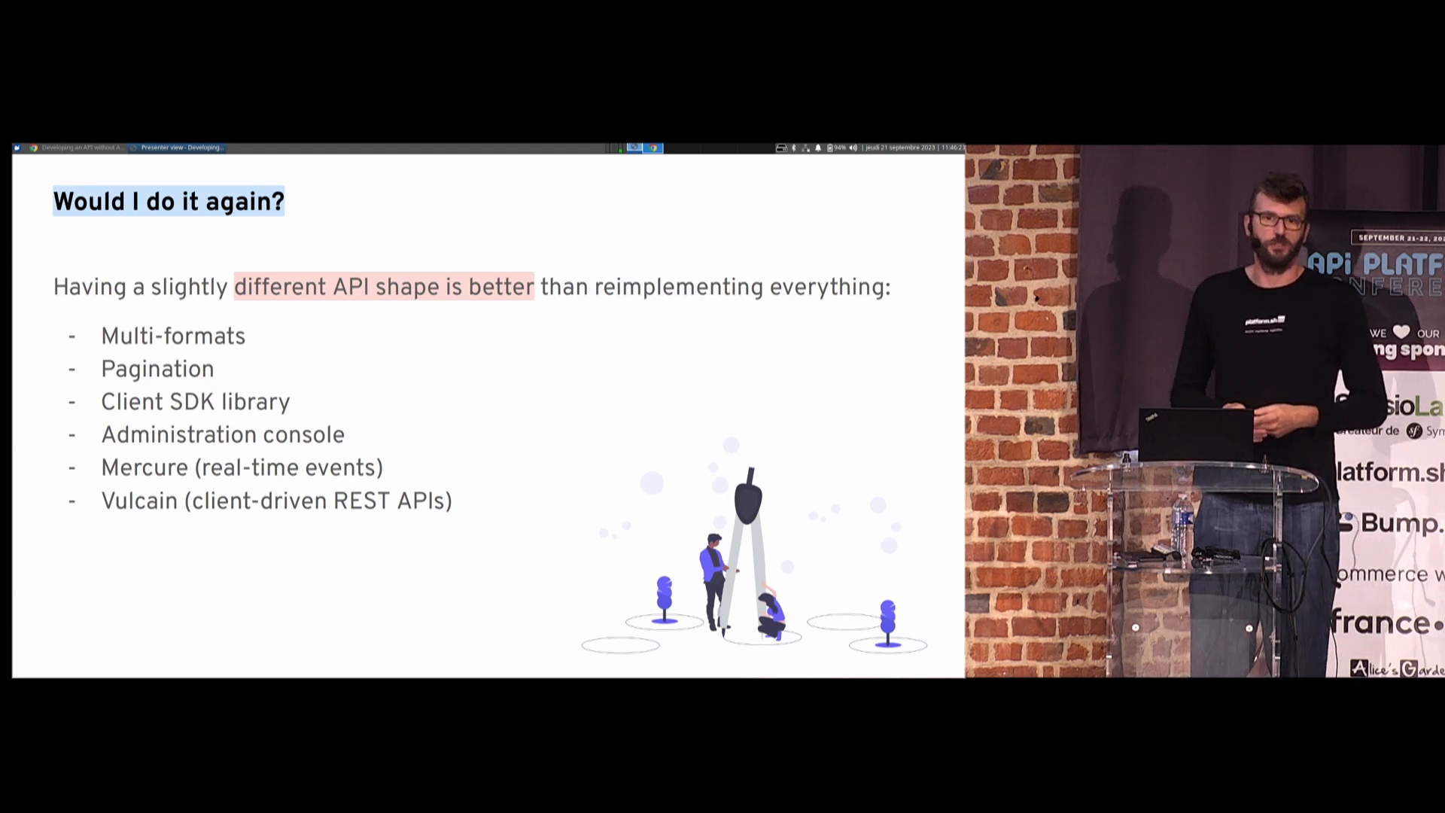
{"action": "key", "text": "right"}
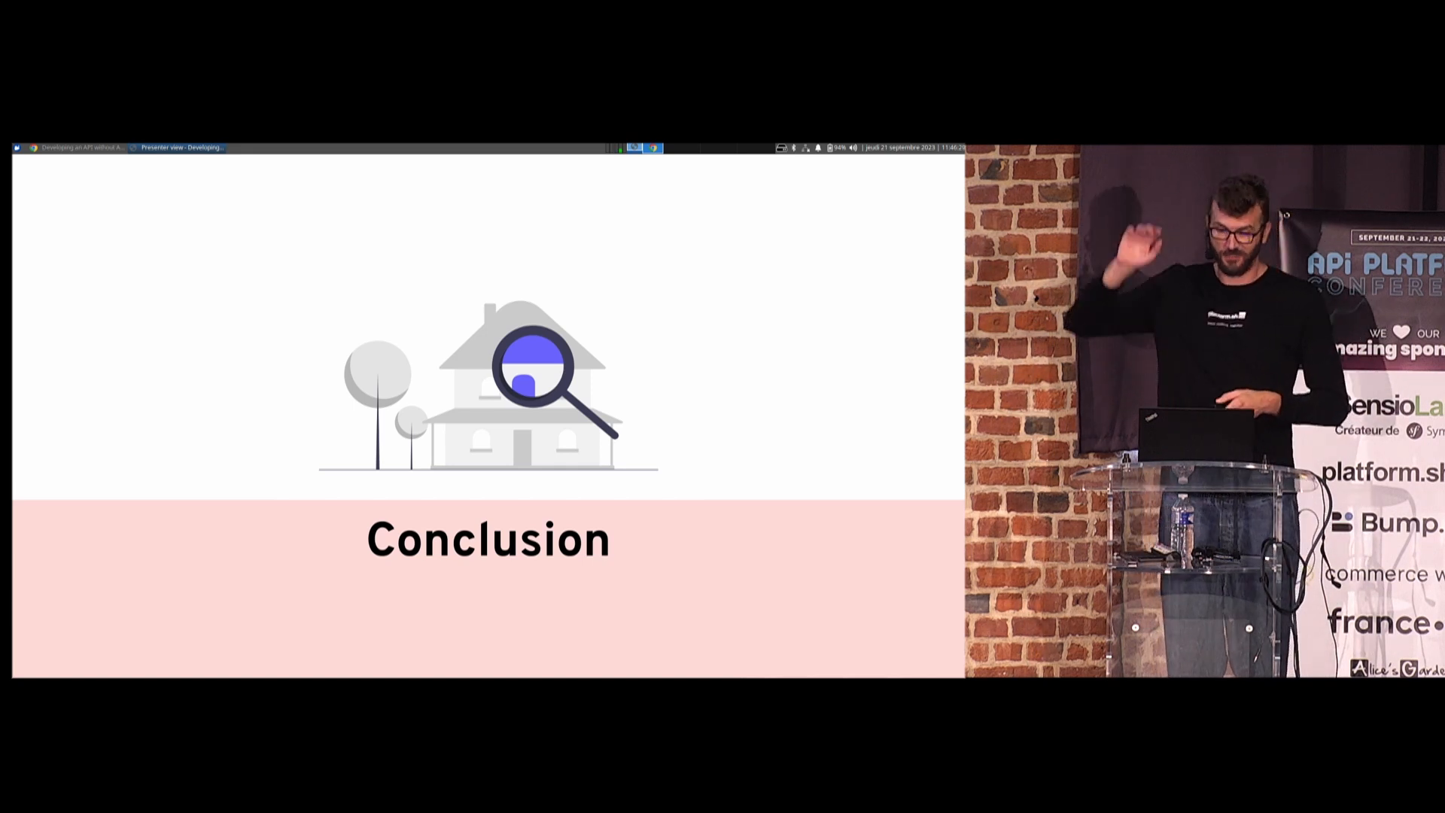